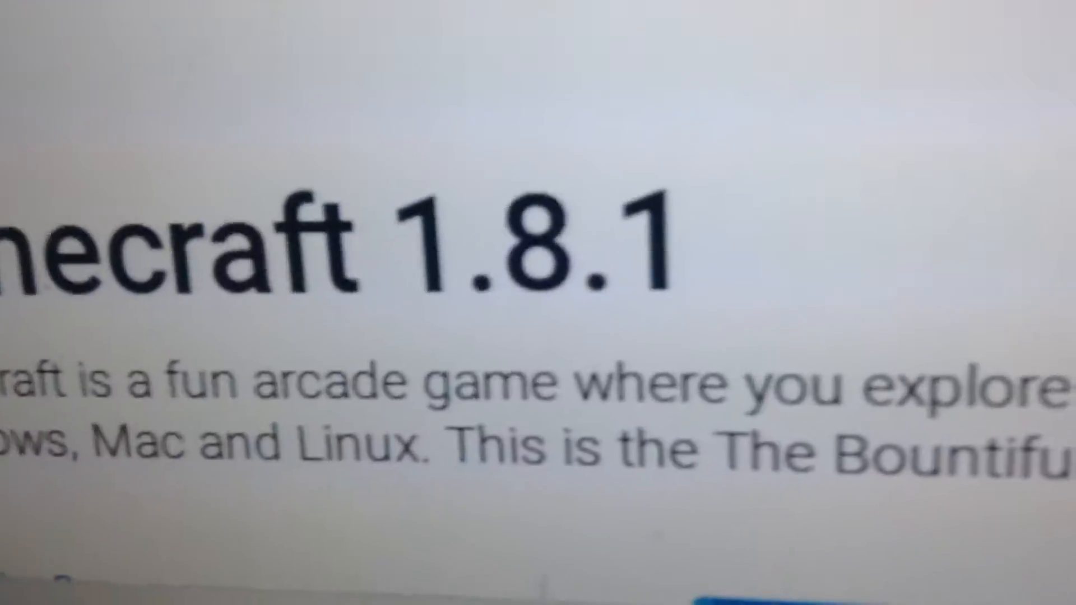
pyautogui.scroll(-3)
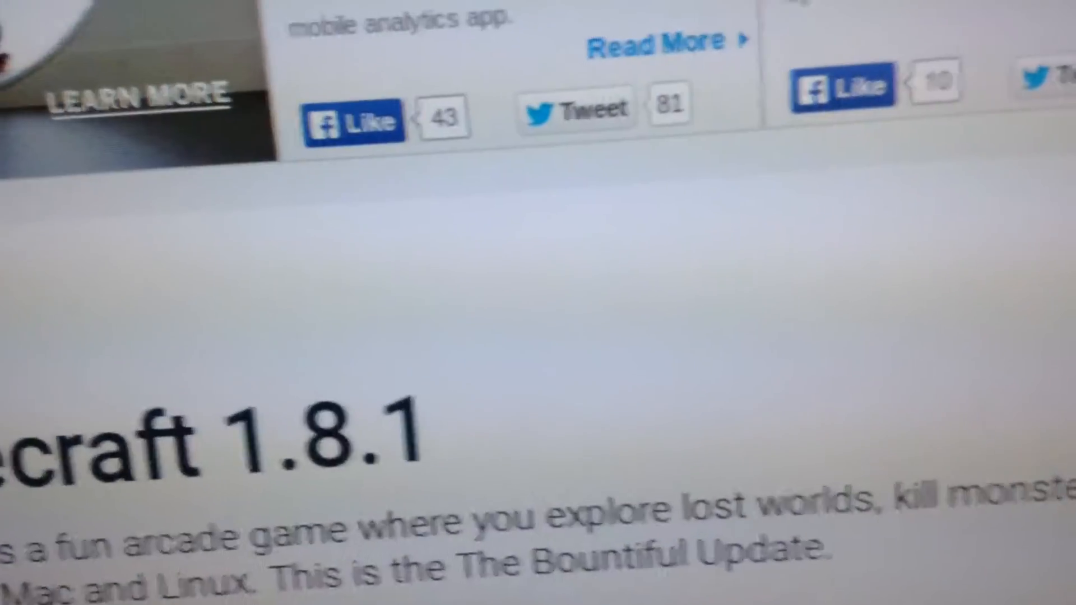
pyautogui.scroll(-3)
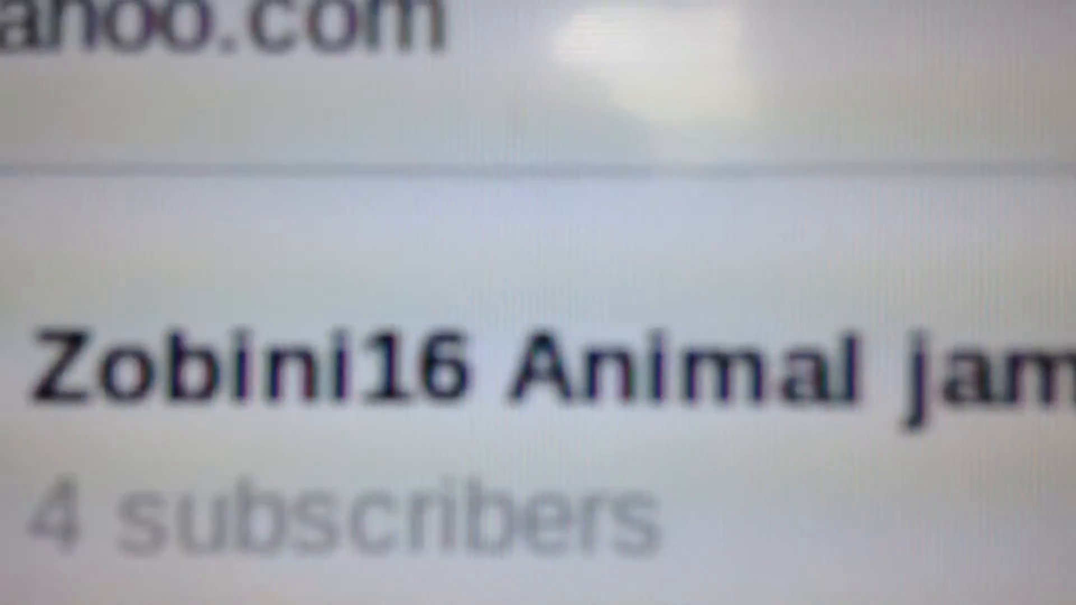
pyautogui.scroll(-3)
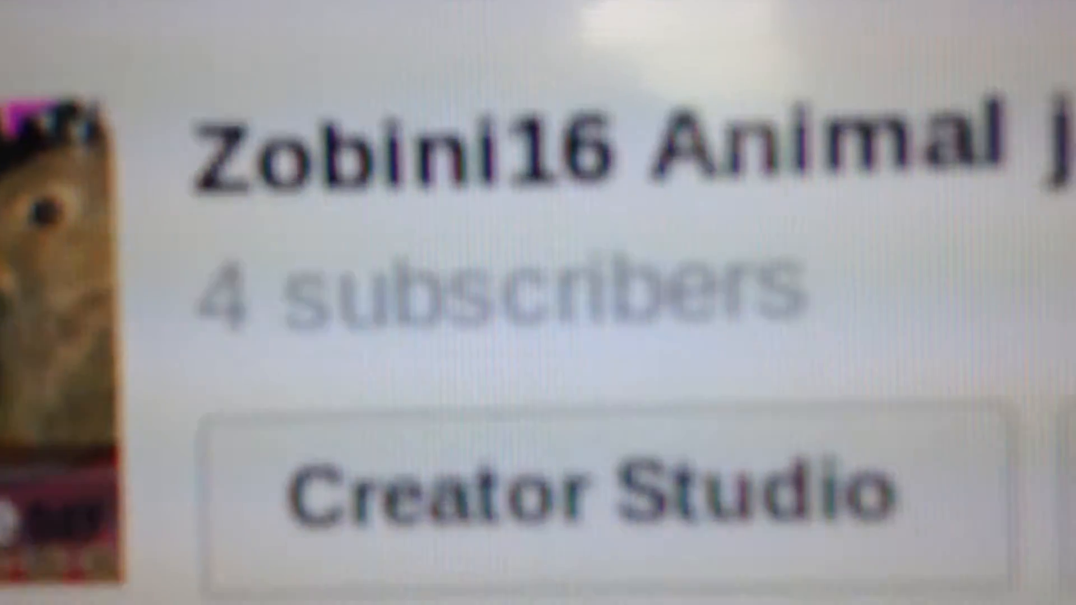